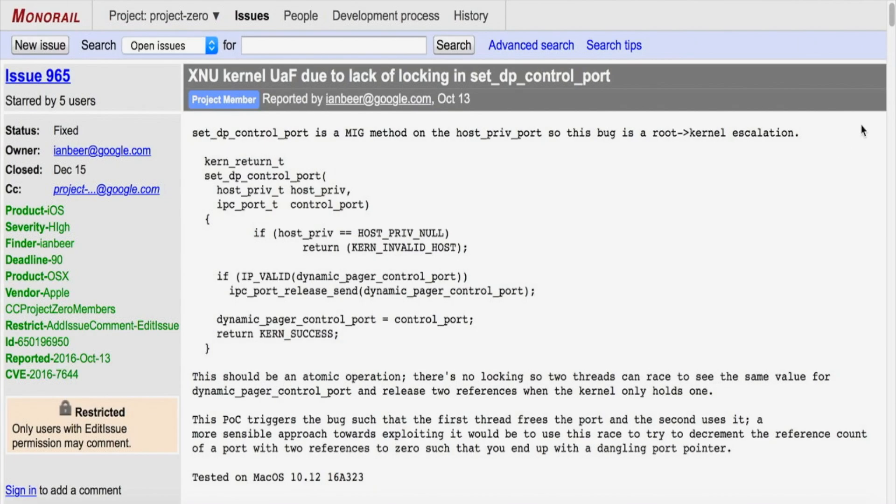
scroll("down", 3)
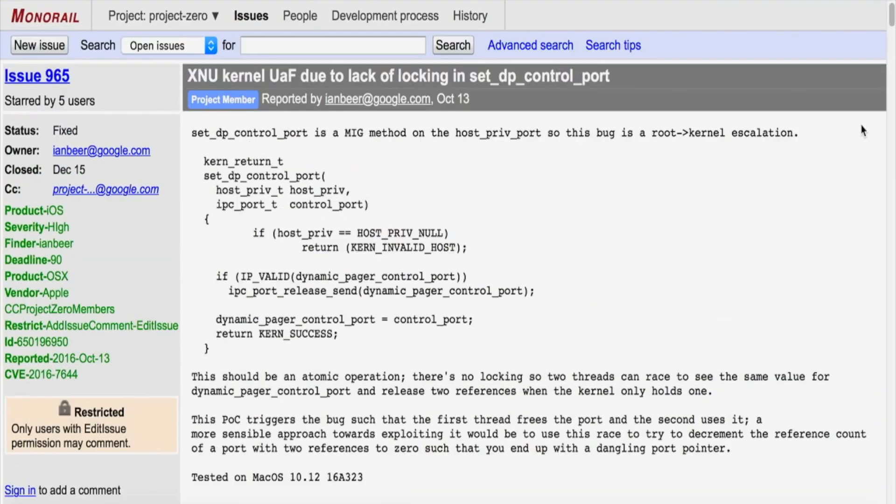
scroll("down", 3)
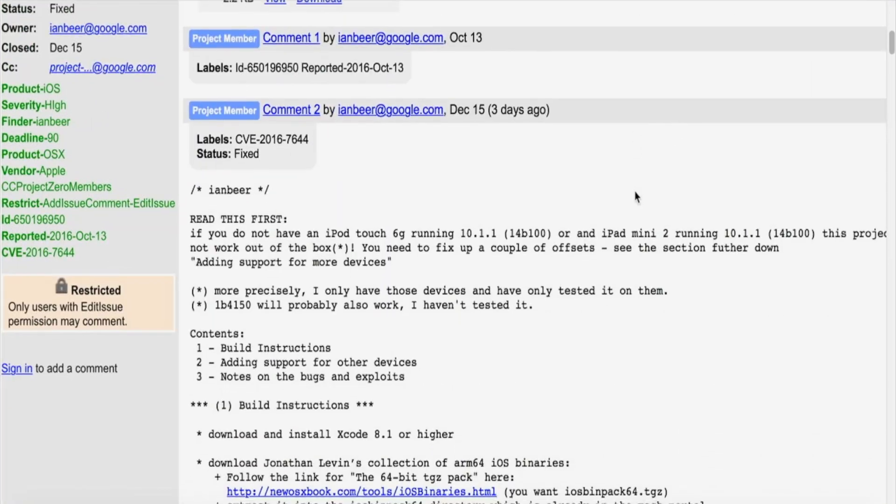
scroll("down", 3)
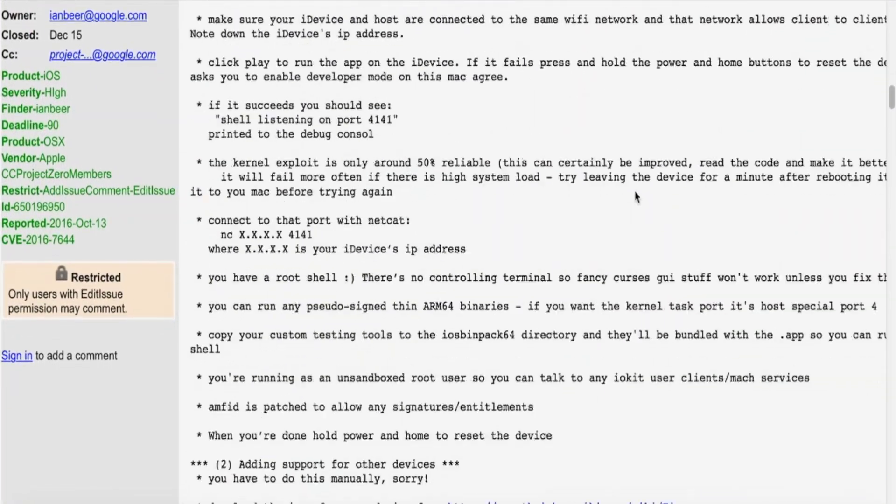
scroll("down", 3)
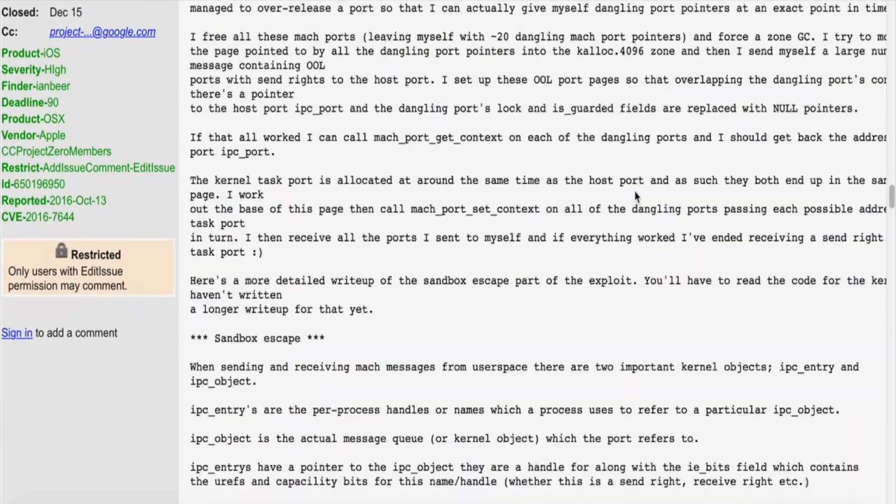
scroll("down", 3)
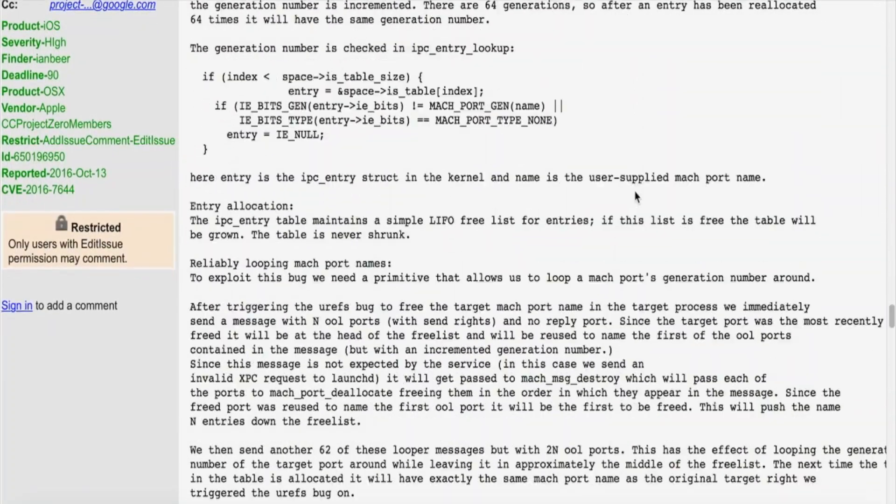
scroll("down", 3)
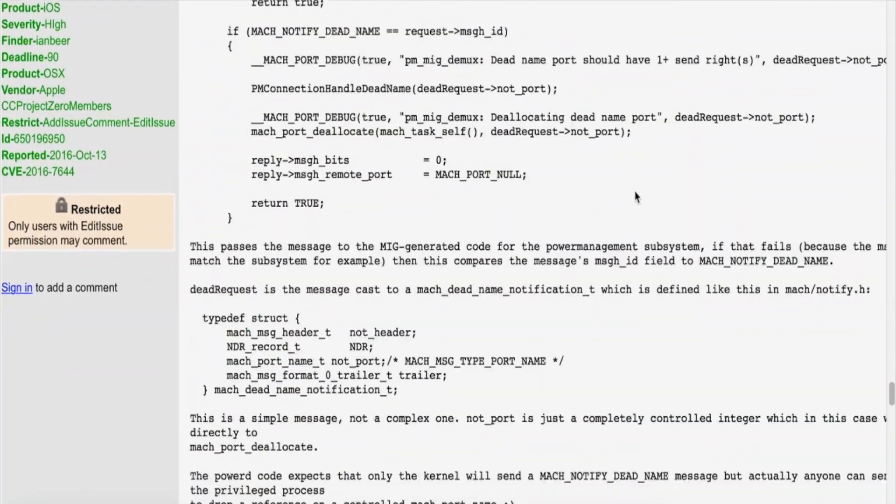